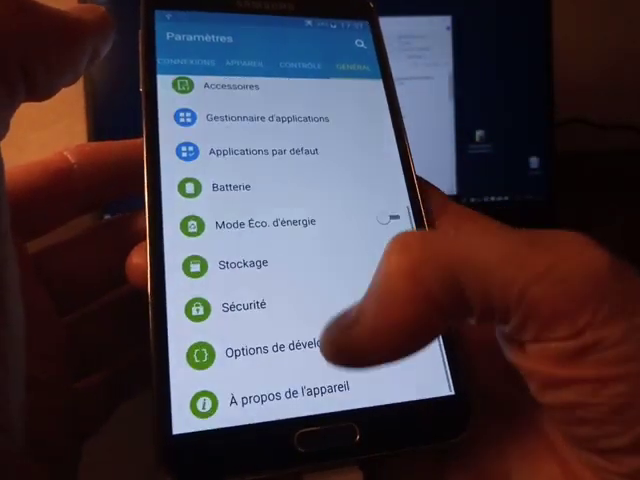
- Go to 'Options de développement' in Settings, showing the USB debugging checkbox
{"action": "left_click", "coordinate": [280, 344]}
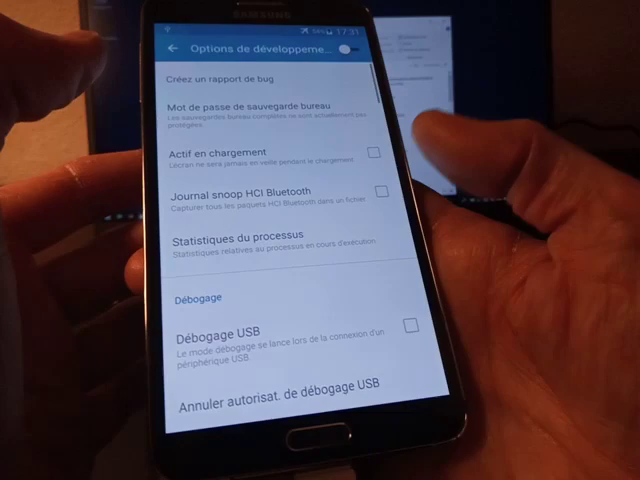